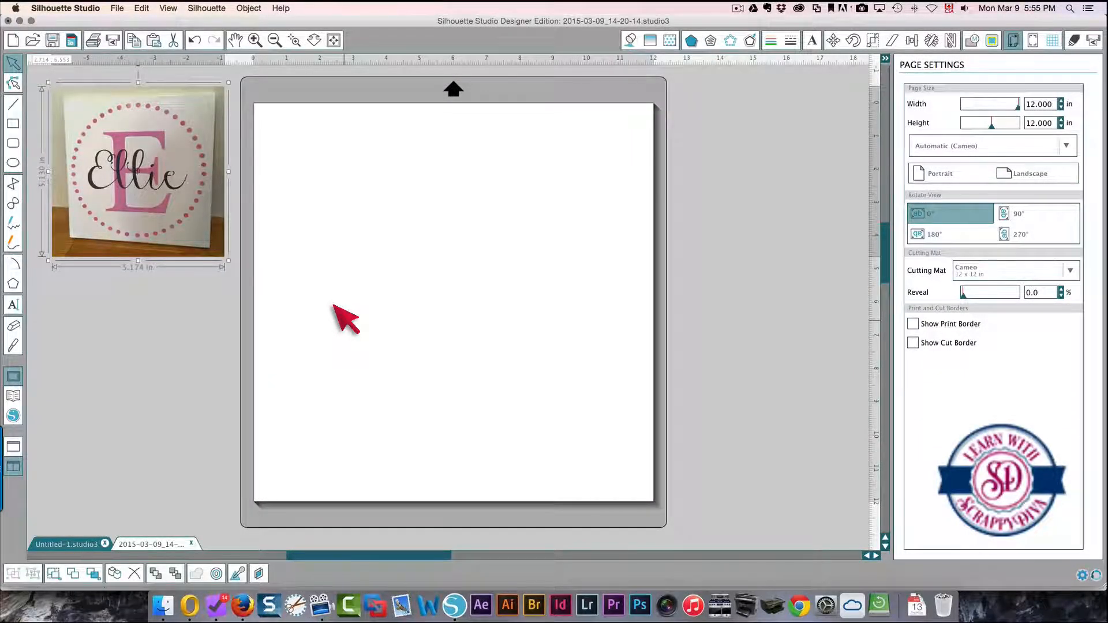
mouse_move(170, 226)
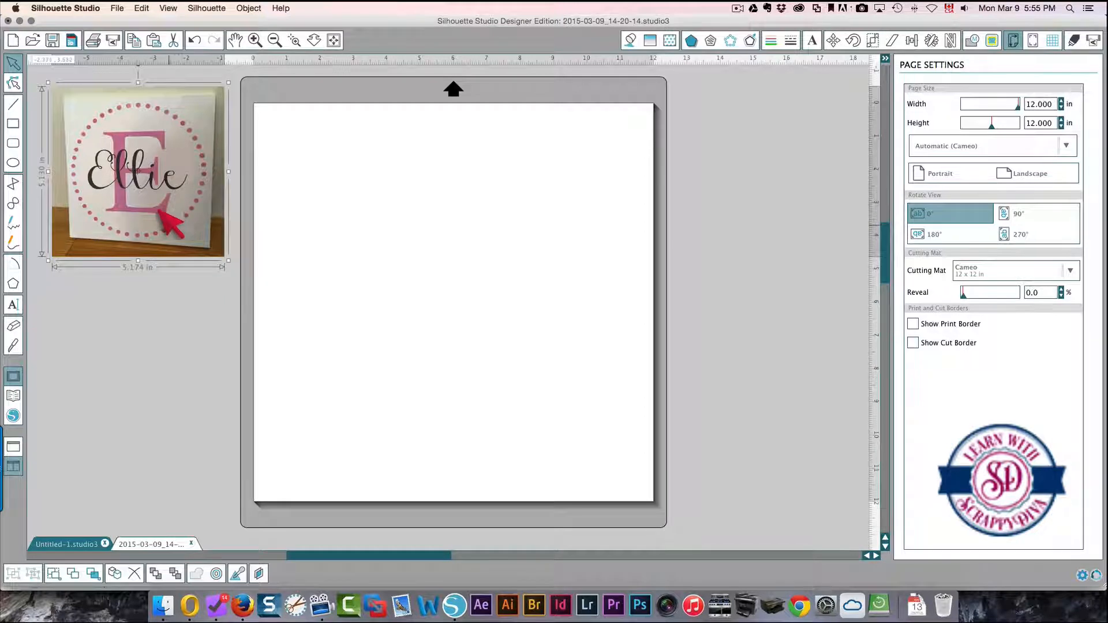
mouse_move(85, 208)
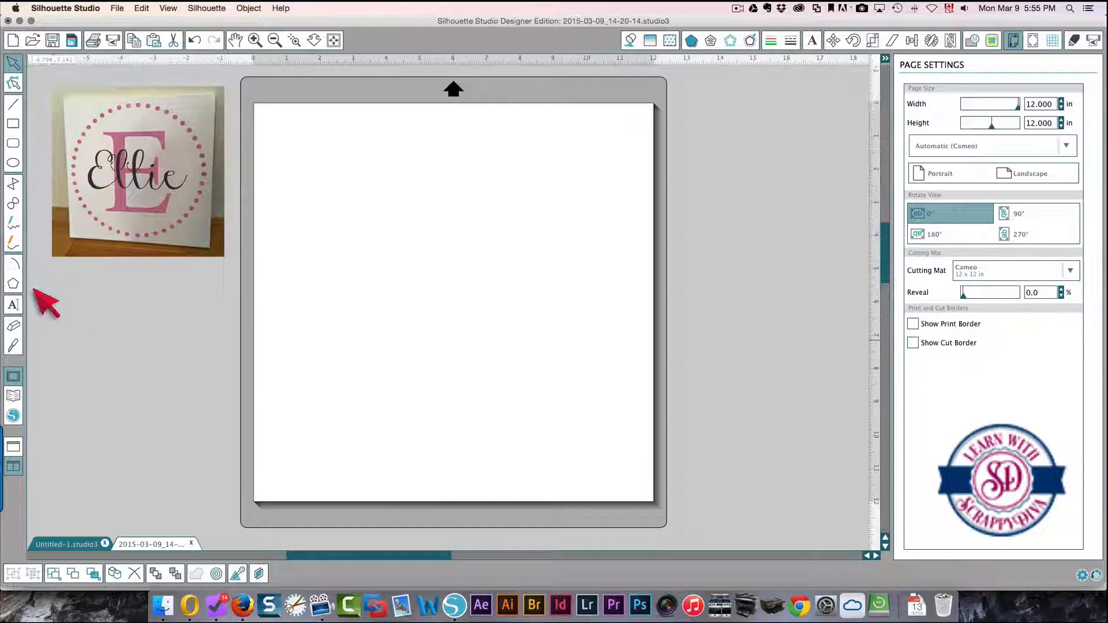
Step: Type a letter E in Adobe Caslon Pro, scale it up, and fill it pink
left_click(811, 41)
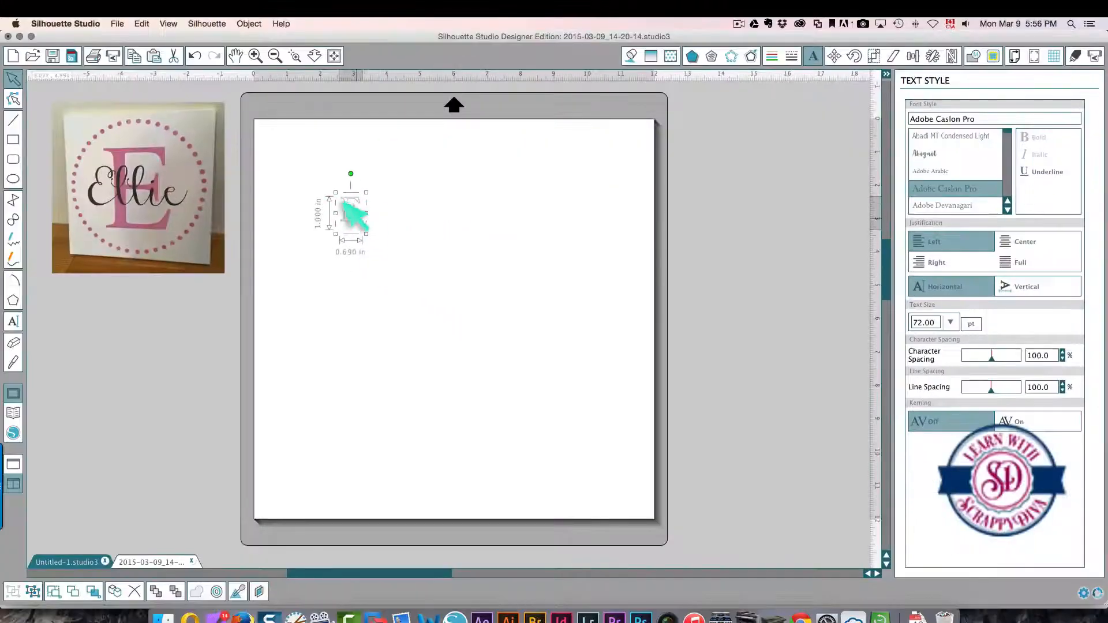
left_click_drag(366, 229, 388, 271)
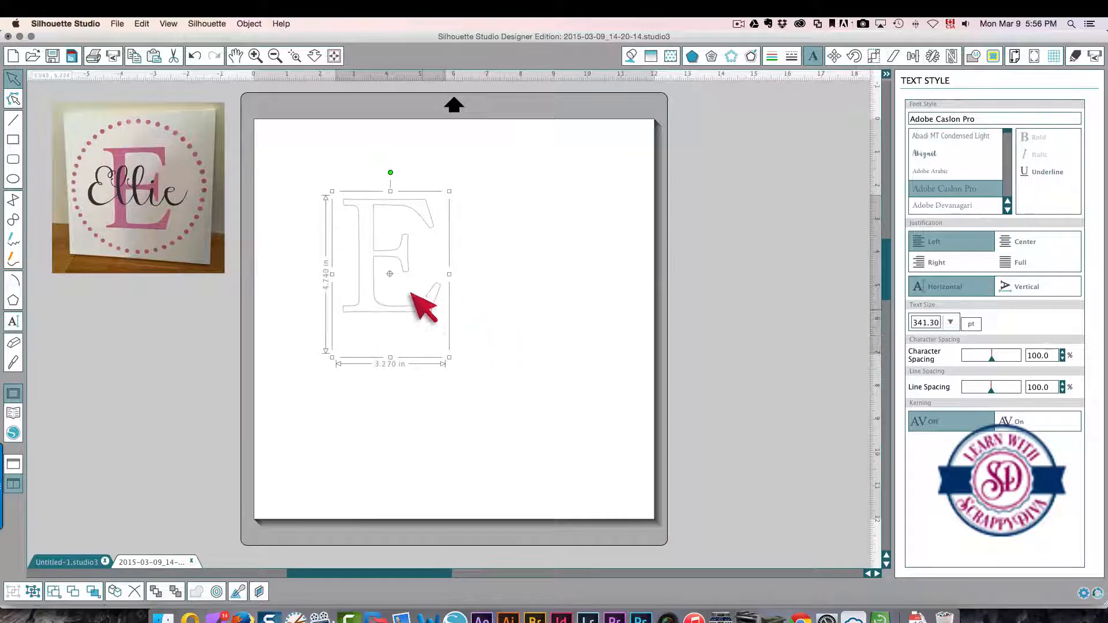
left_click_drag(424, 304, 502, 371)
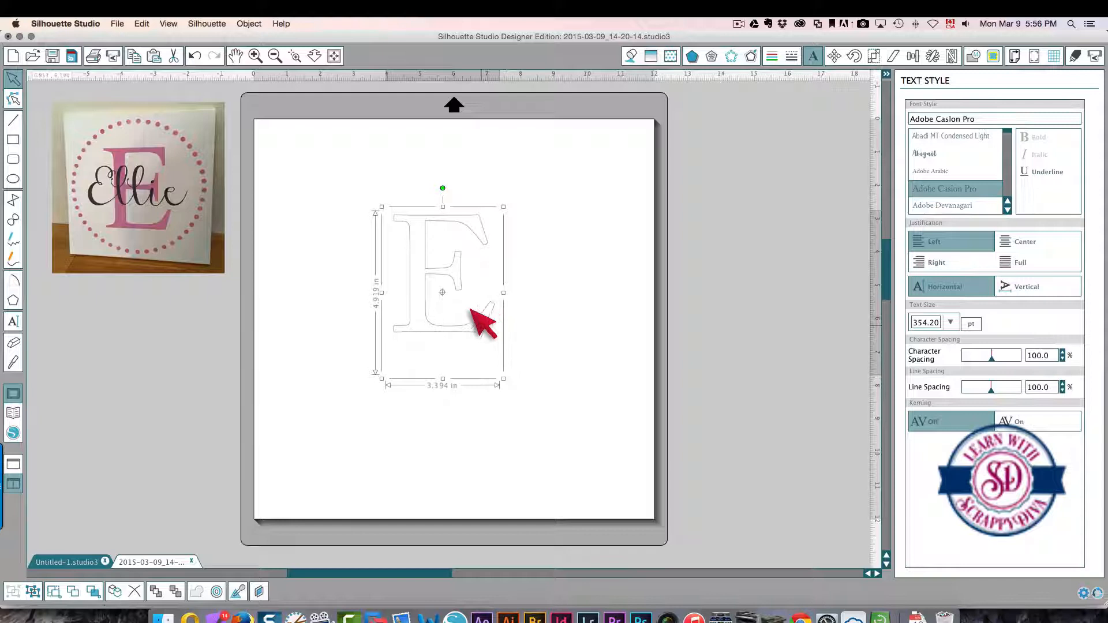
right_click(484, 321)
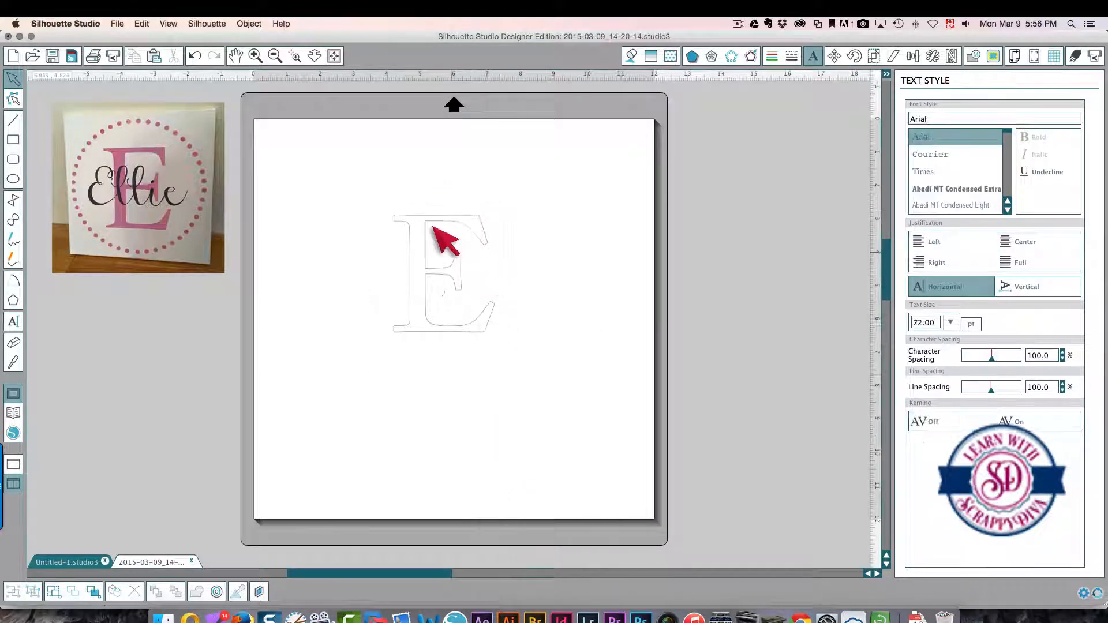
left_click(442, 272)
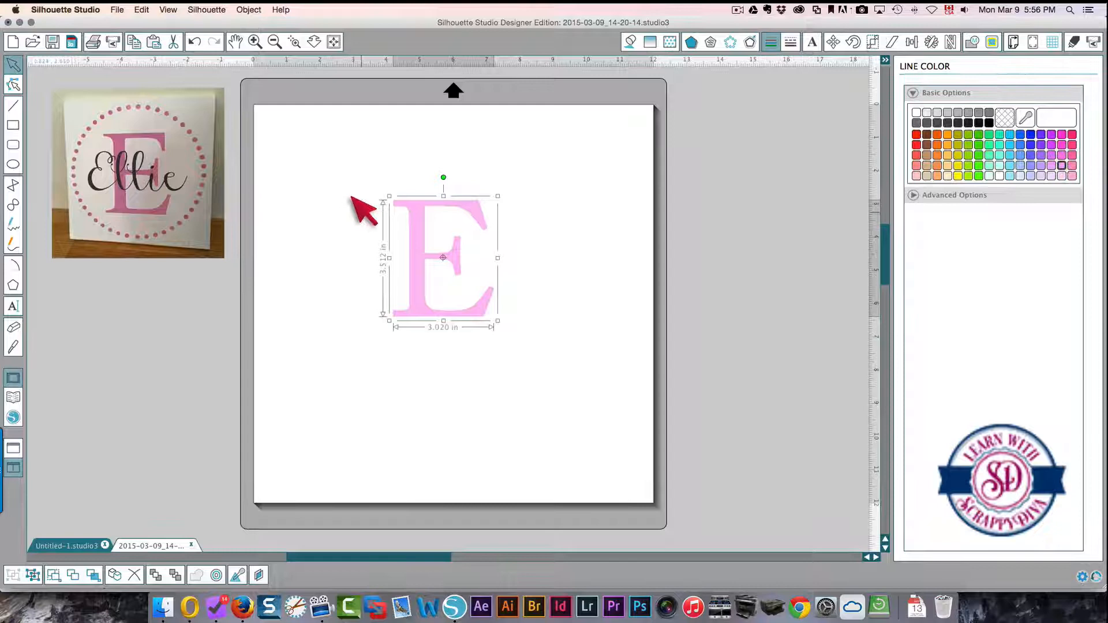
left_click(812, 40)
type("Ellie")
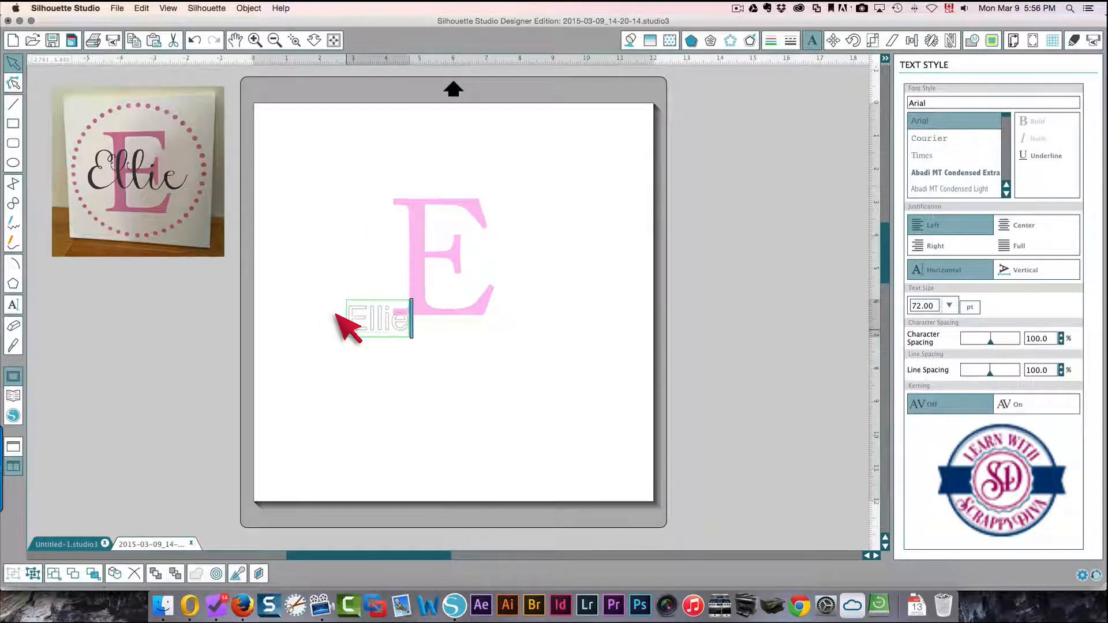
Step: Select the typed word 'Ellie' below the pink E to restyle its font
left_click_drag(377, 318, 410, 364)
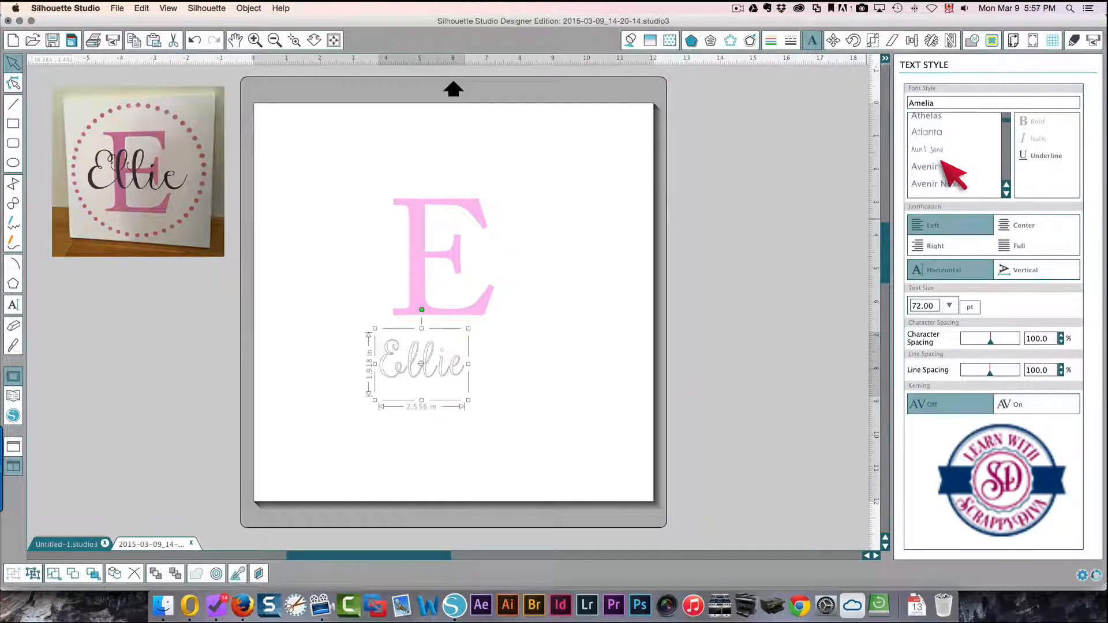
scroll("down", 3)
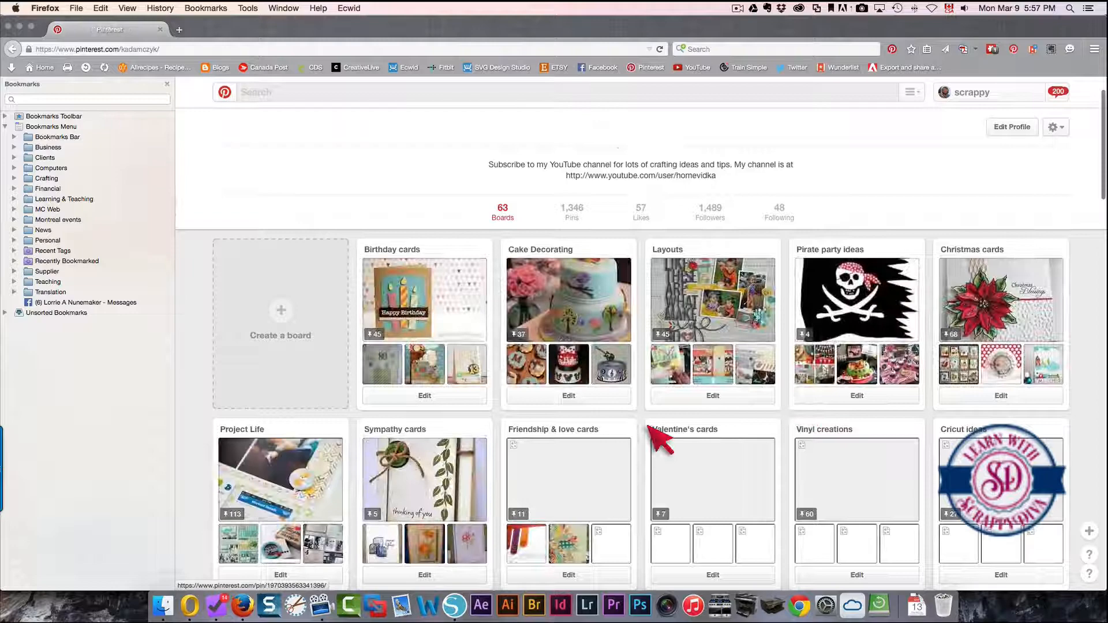
Step: Scroll through the pinned script typefaces on the Pinterest Fonts board
scroll("down", 3)
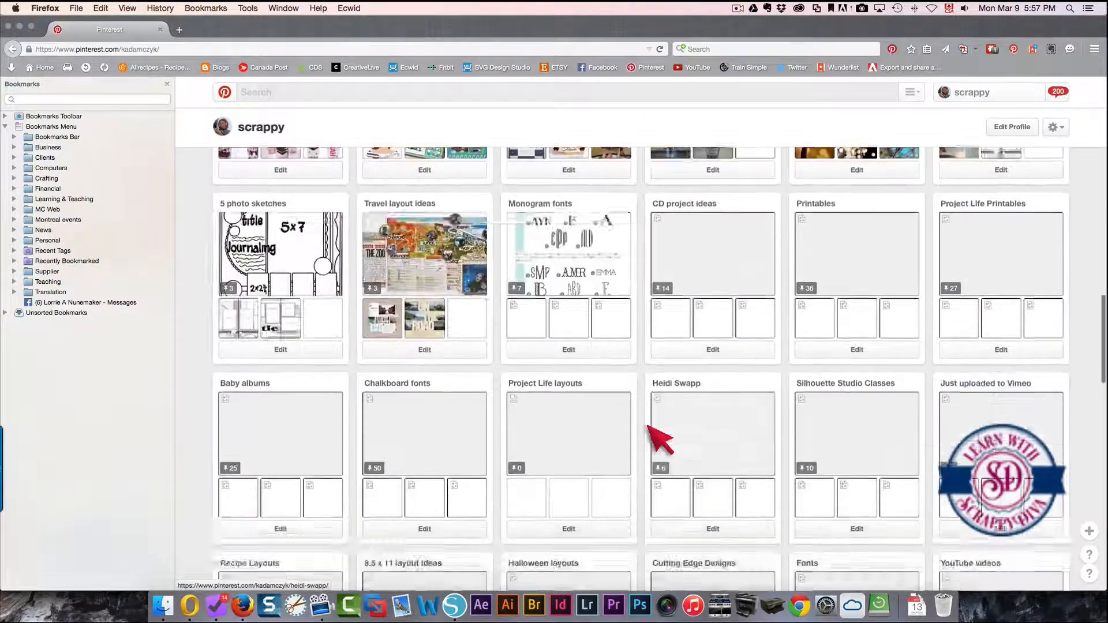
scroll("down", 3)
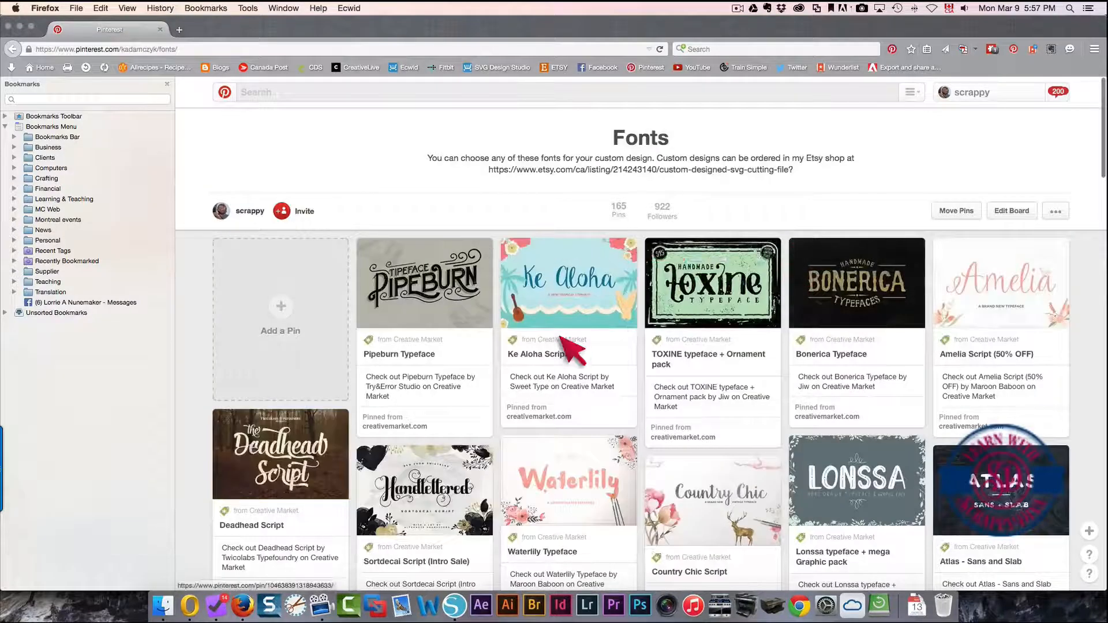
scroll("down", 3)
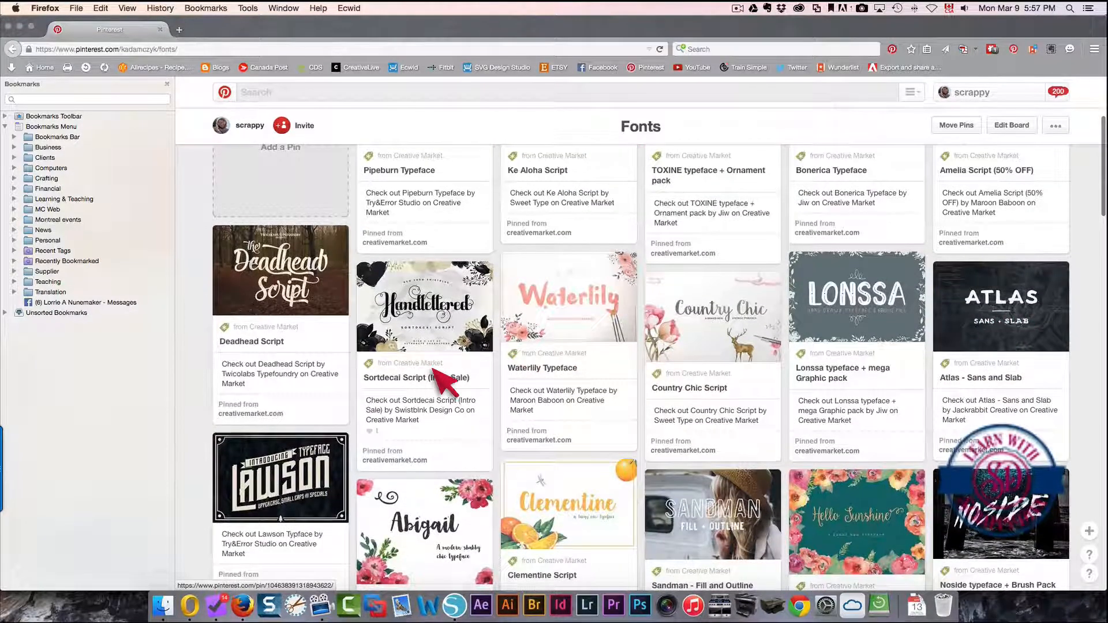
scroll("down", 3)
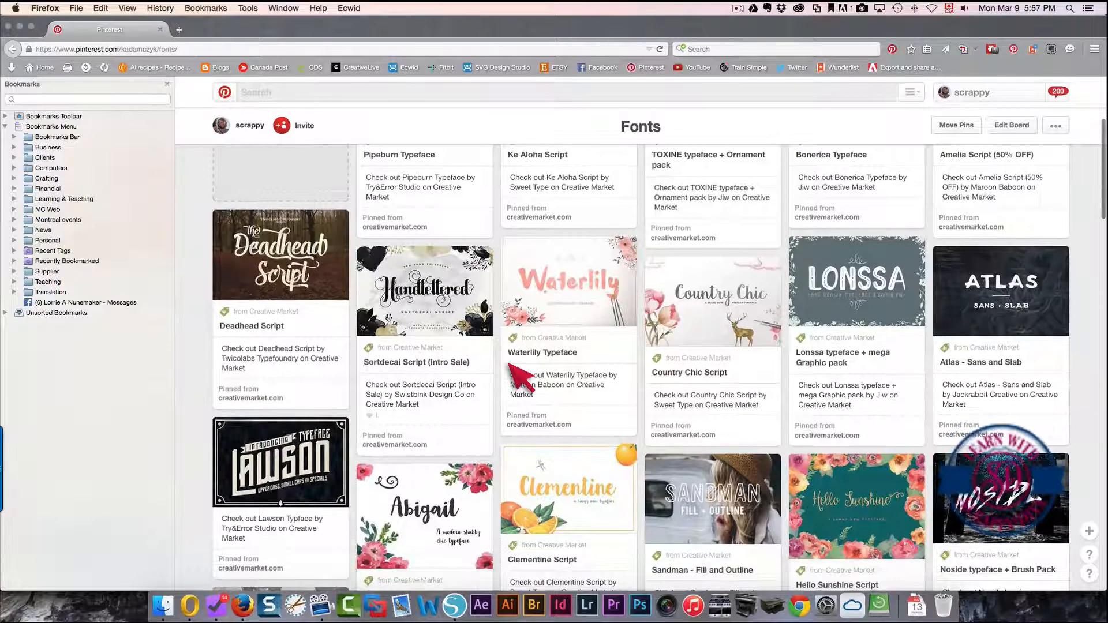
scroll("down", 3)
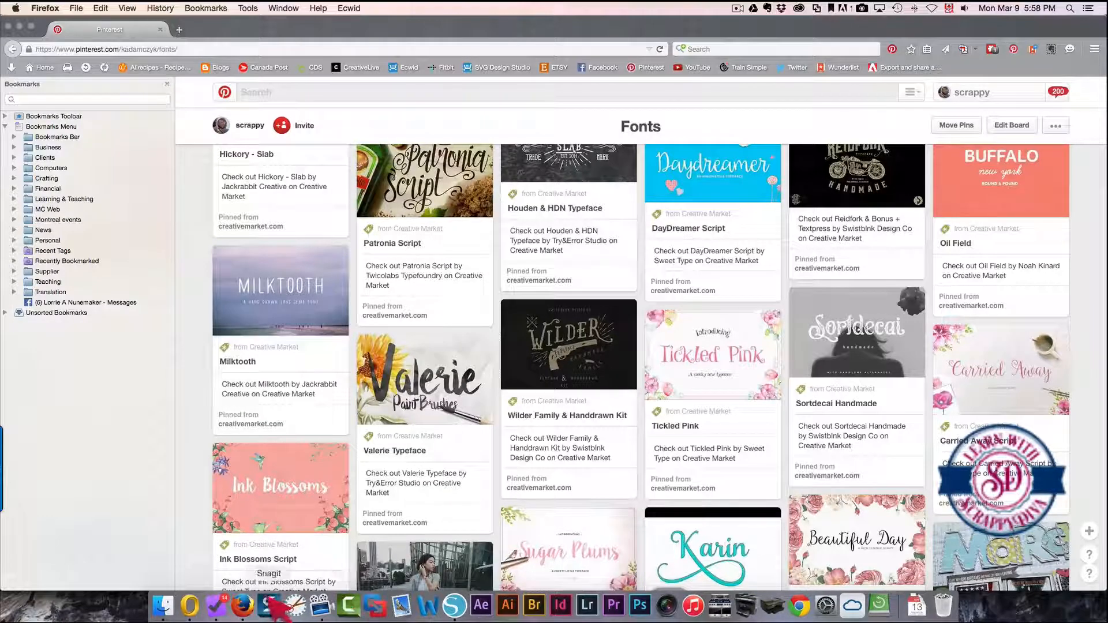
Step: Make 'Ellie' black Carried Away script, resize it, and place it across the E
left_click(268, 605)
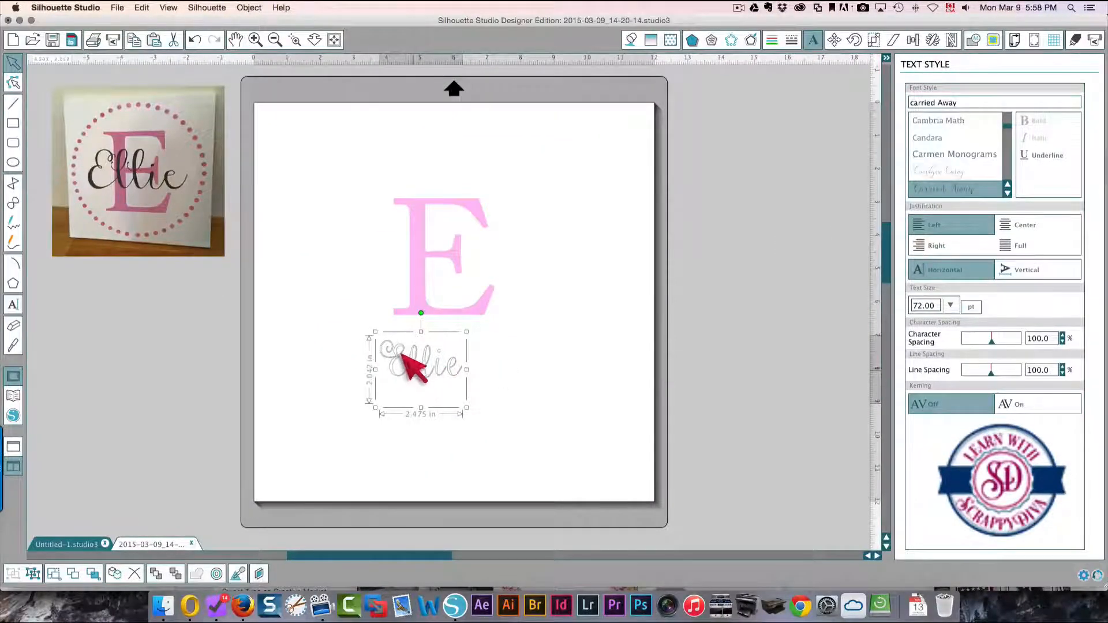
mouse_move(466, 406)
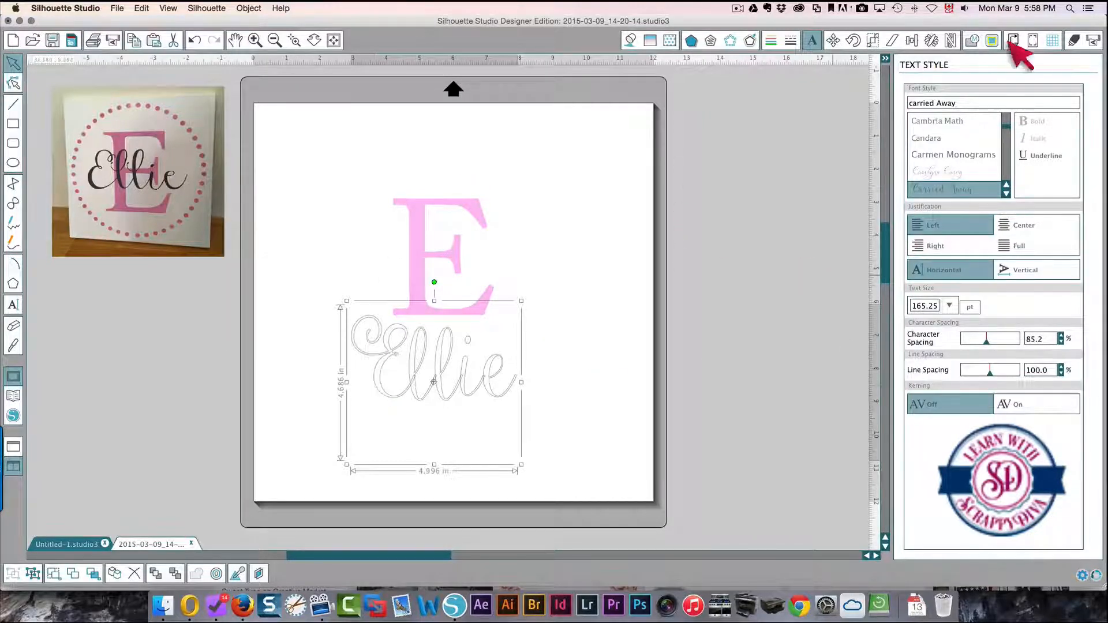
left_click(1011, 40)
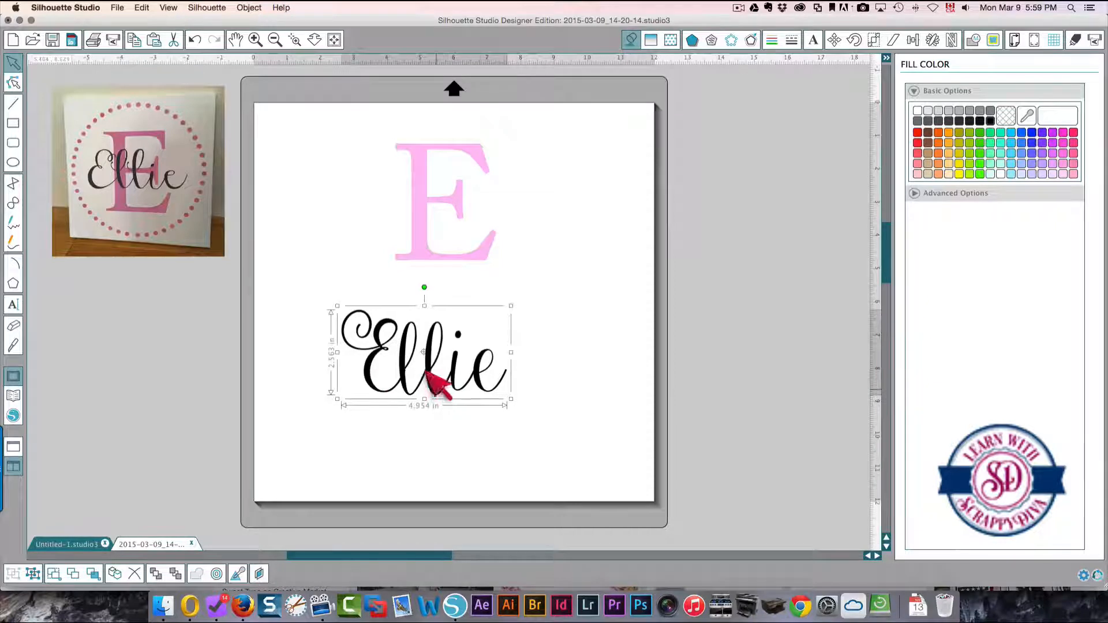
left_click_drag(510, 402, 478, 402)
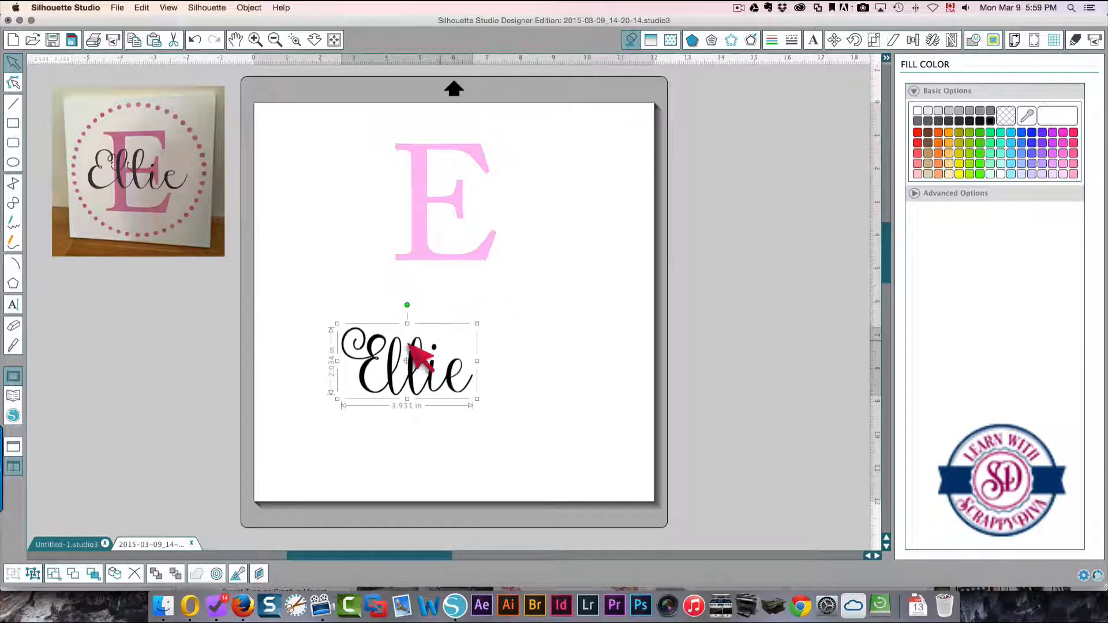
left_click_drag(406, 364, 438, 205)
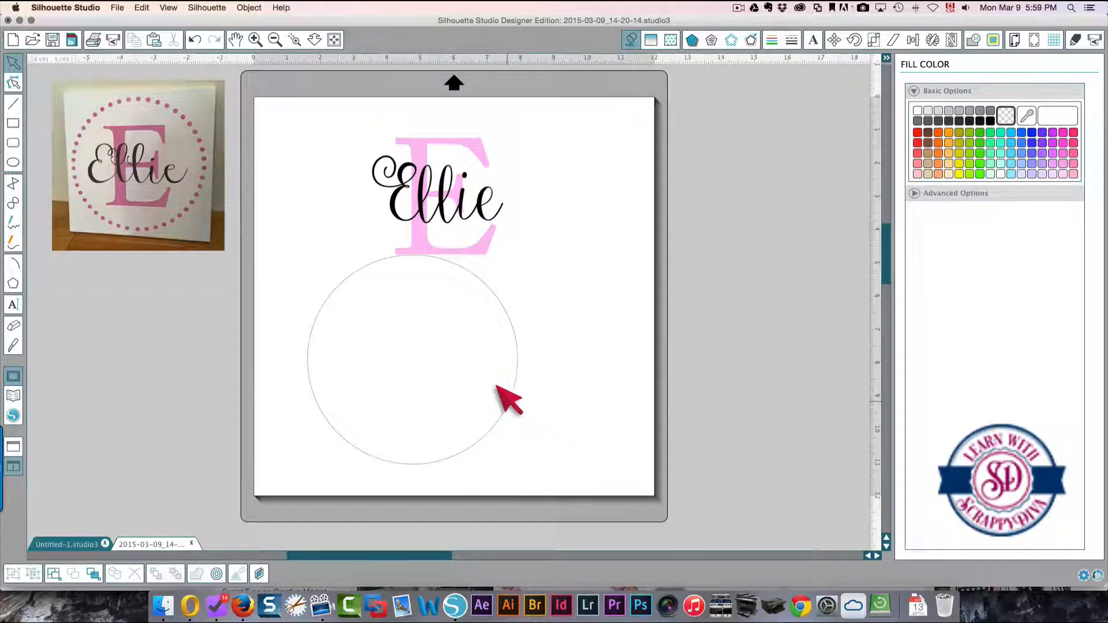
Step: Resize the circle, move it aside, and group the pink E with 'Ellie'
left_click_drag(410, 360, 438, 201)
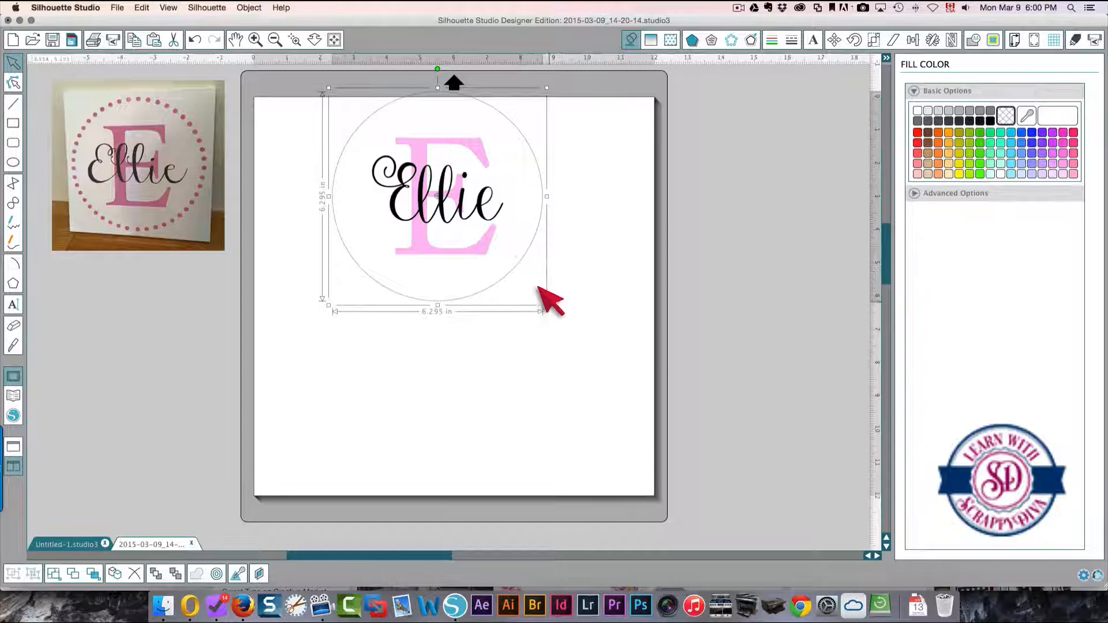
left_click_drag(547, 308, 530, 290)
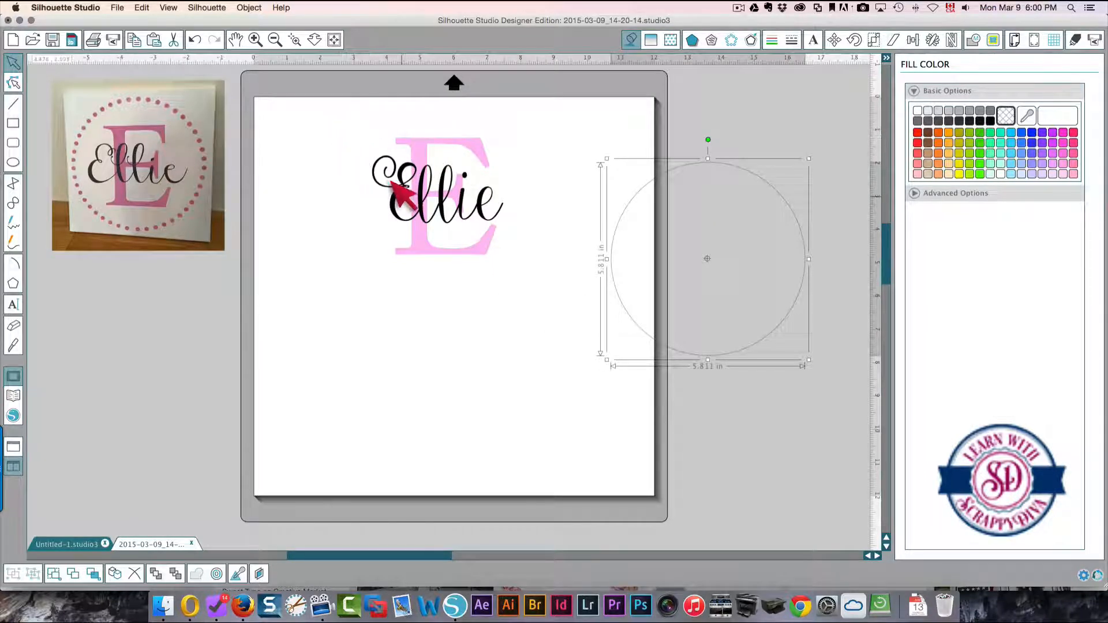
mouse_move(347, 113)
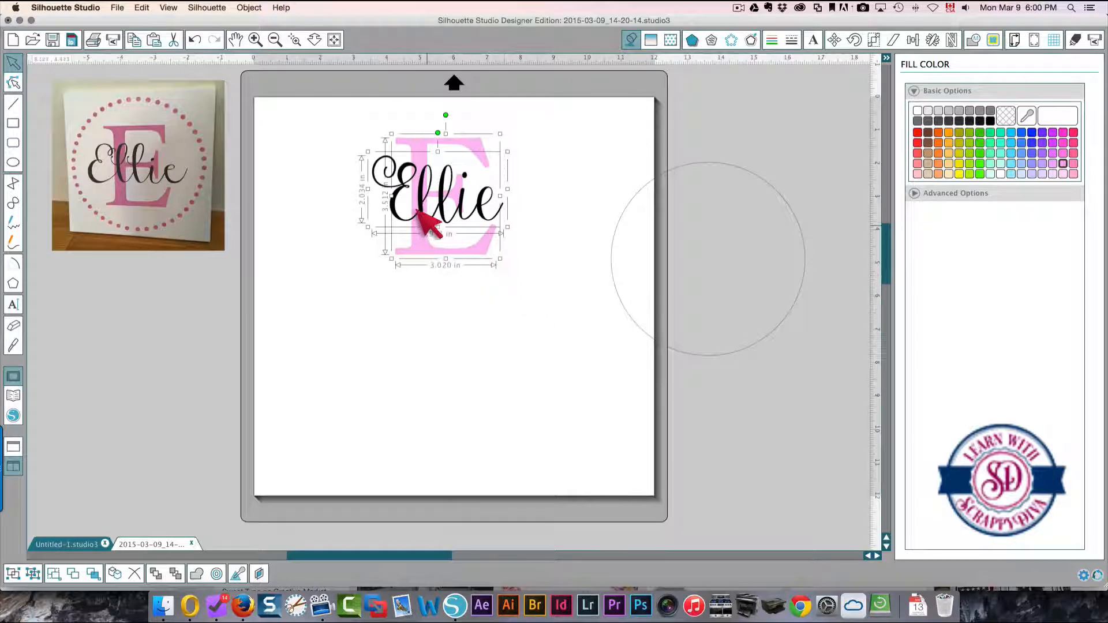
right_click(435, 227)
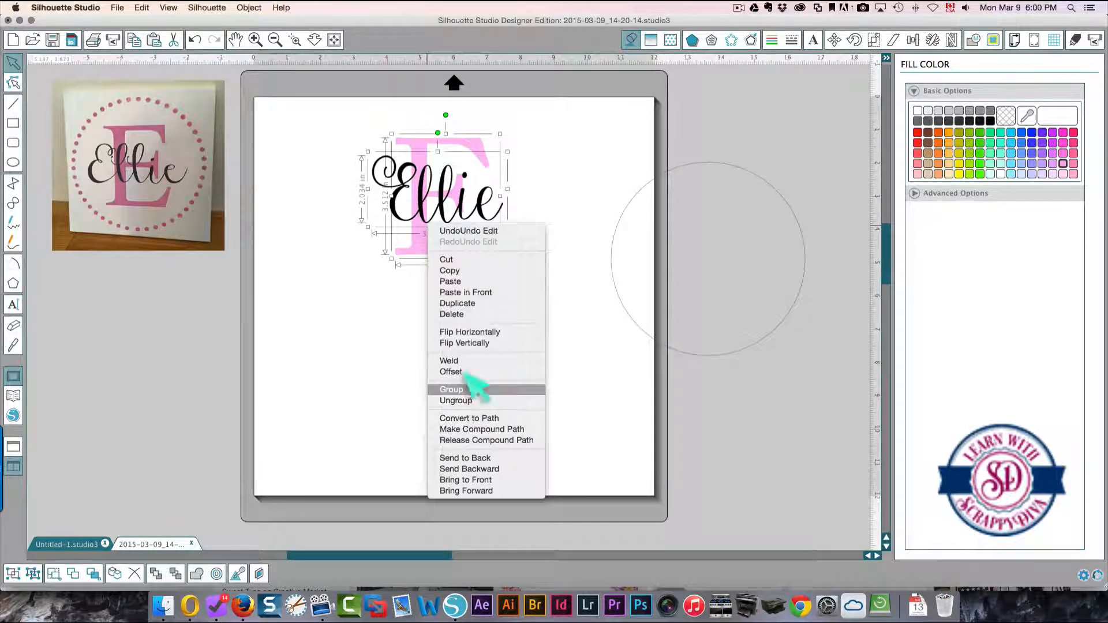
left_click(450, 390)
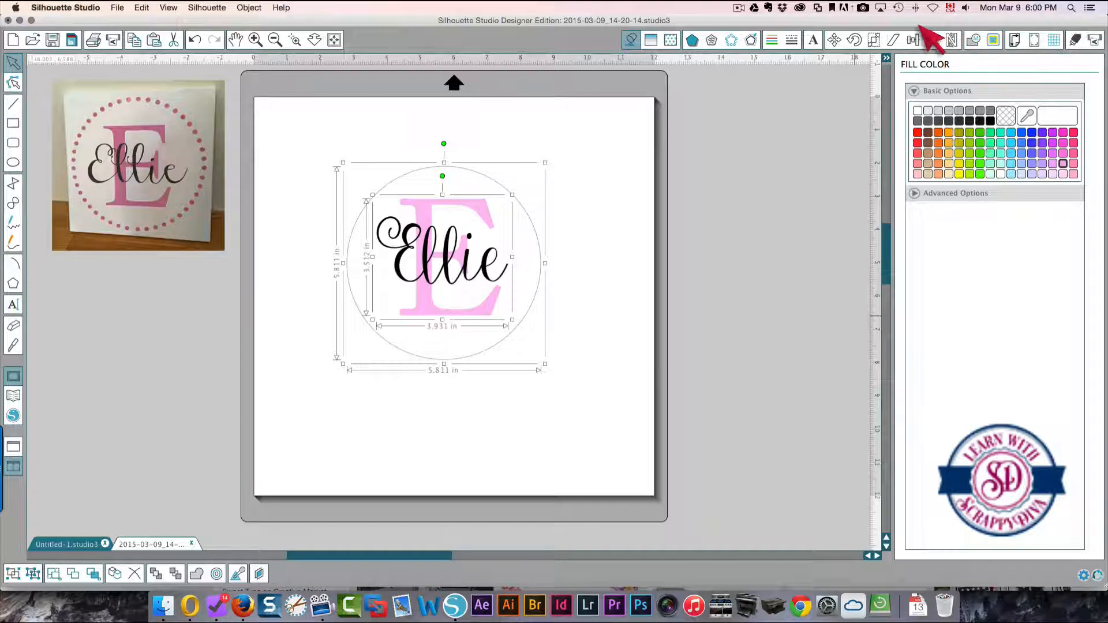
Step: Open the Rhinestones options for the circle framing the monogram
left_click(912, 39)
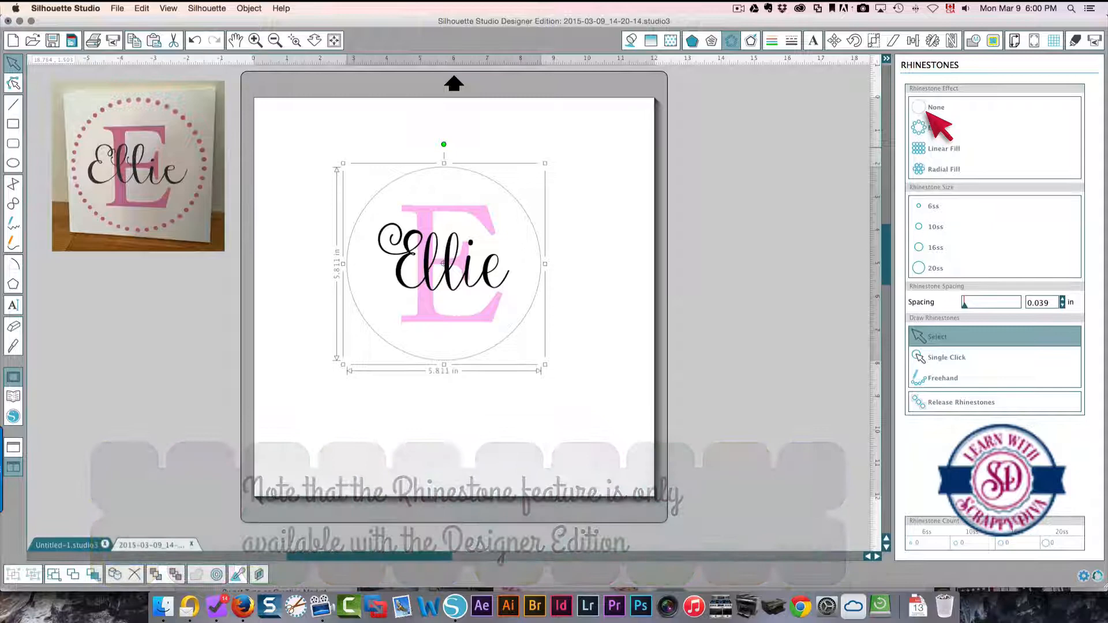
Step: Turn the circle's edge into 16ss rhinestones at 0.199 in spacing, coloured pink
left_click(919, 127)
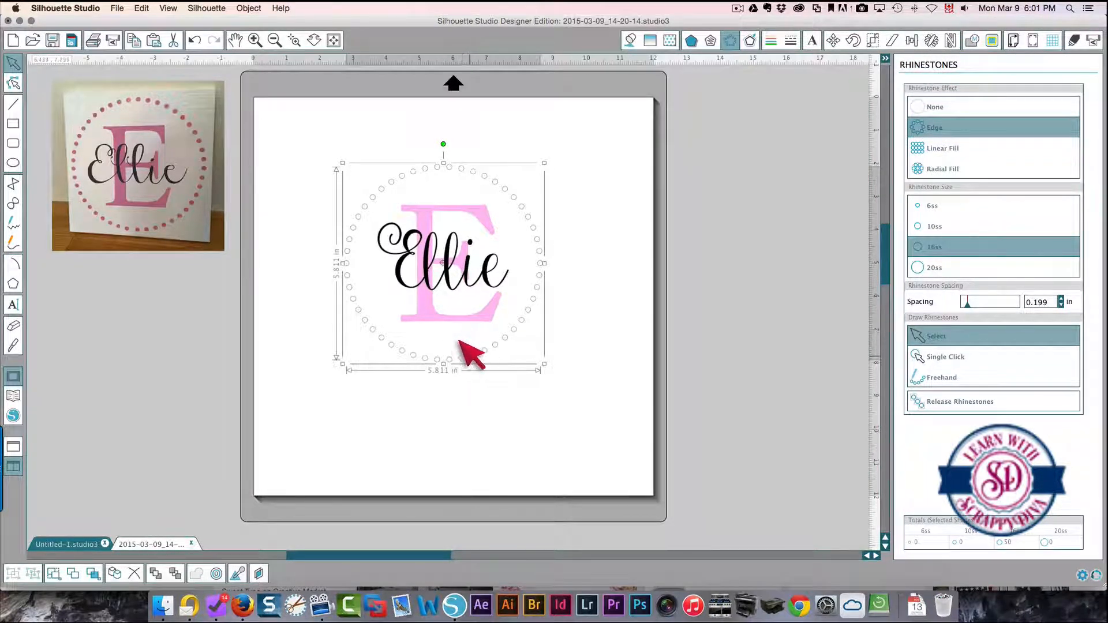
left_click(629, 41)
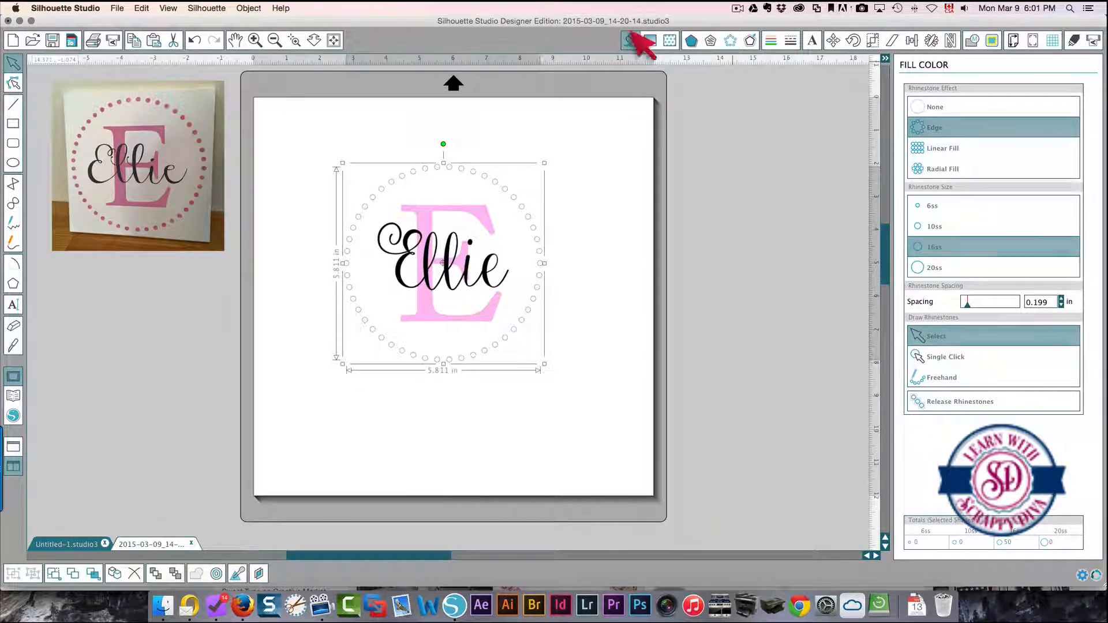
left_click(633, 40)
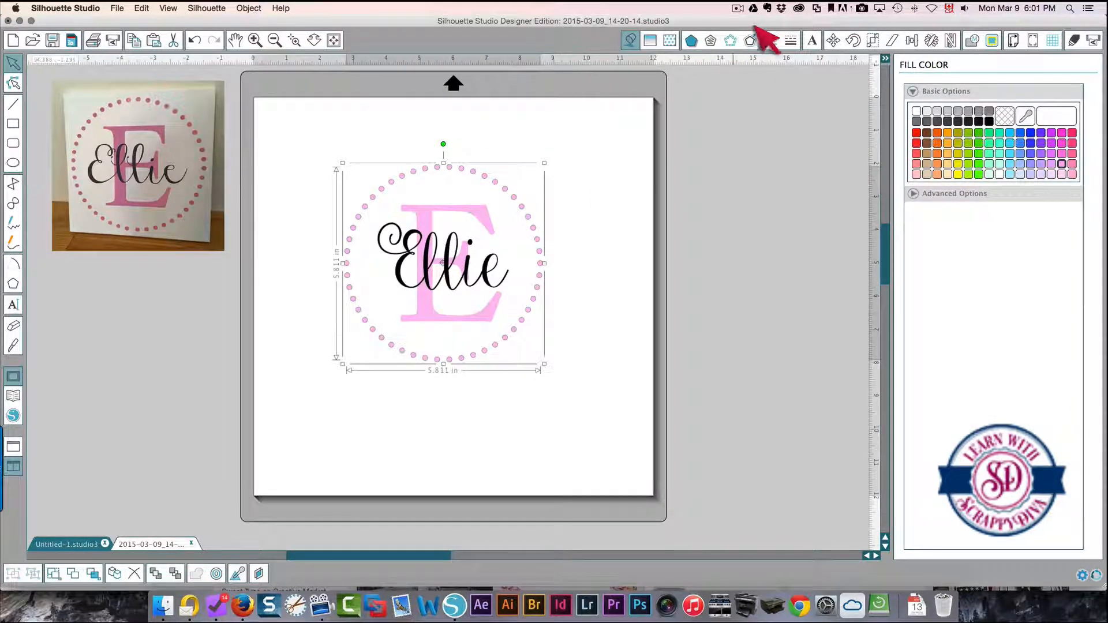
left_click(771, 41)
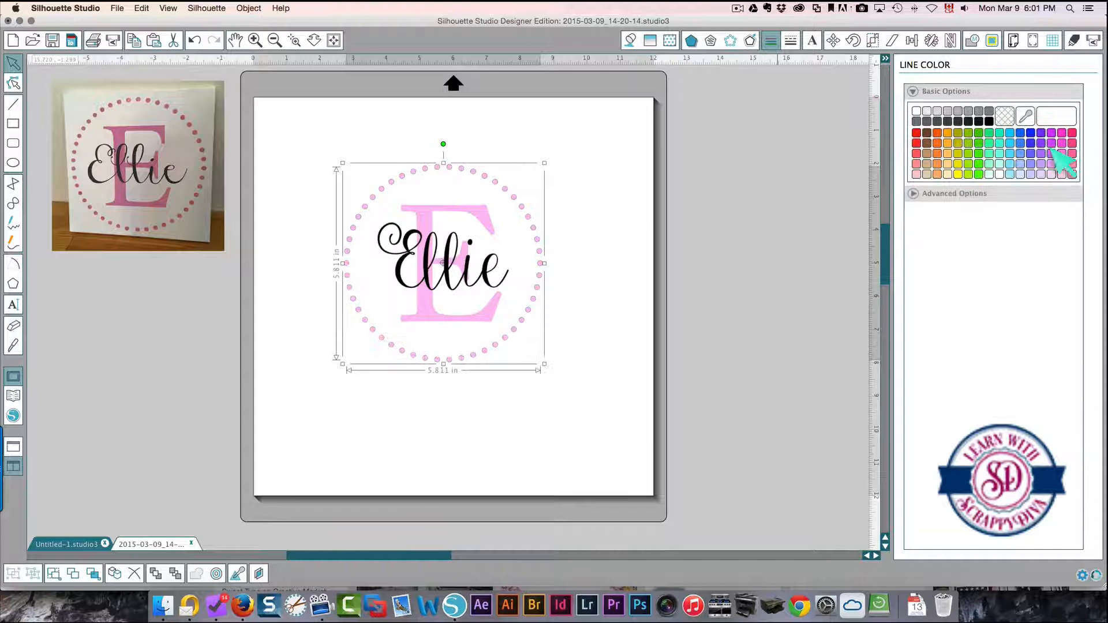